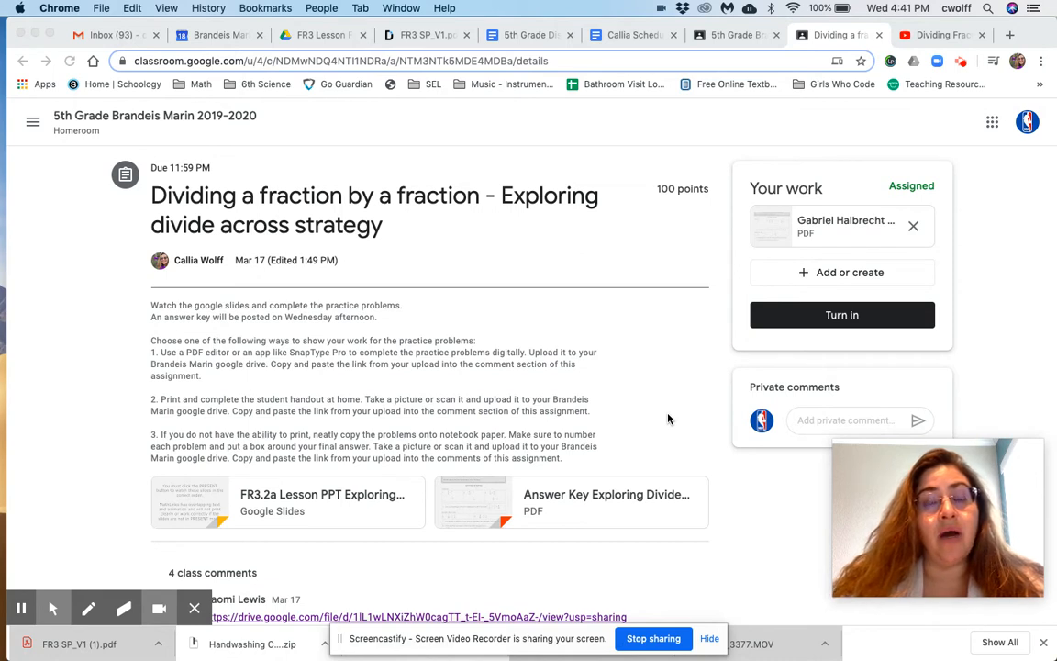
{"action": "mouse_move", "coordinate": [626, 409]}
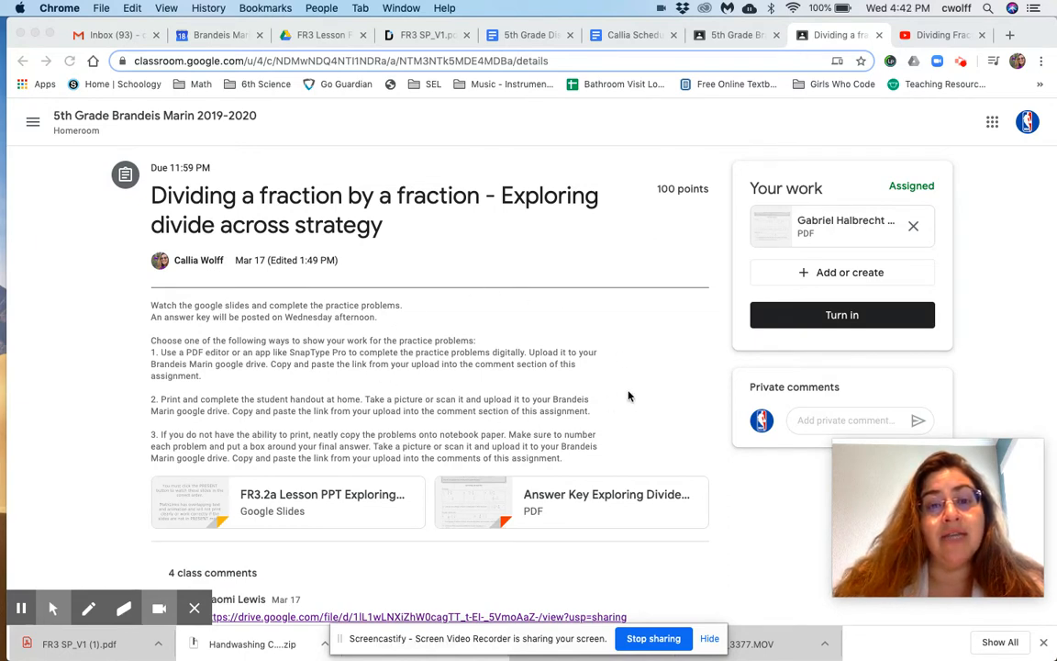
{"action": "mouse_move", "coordinate": [947, 268]}
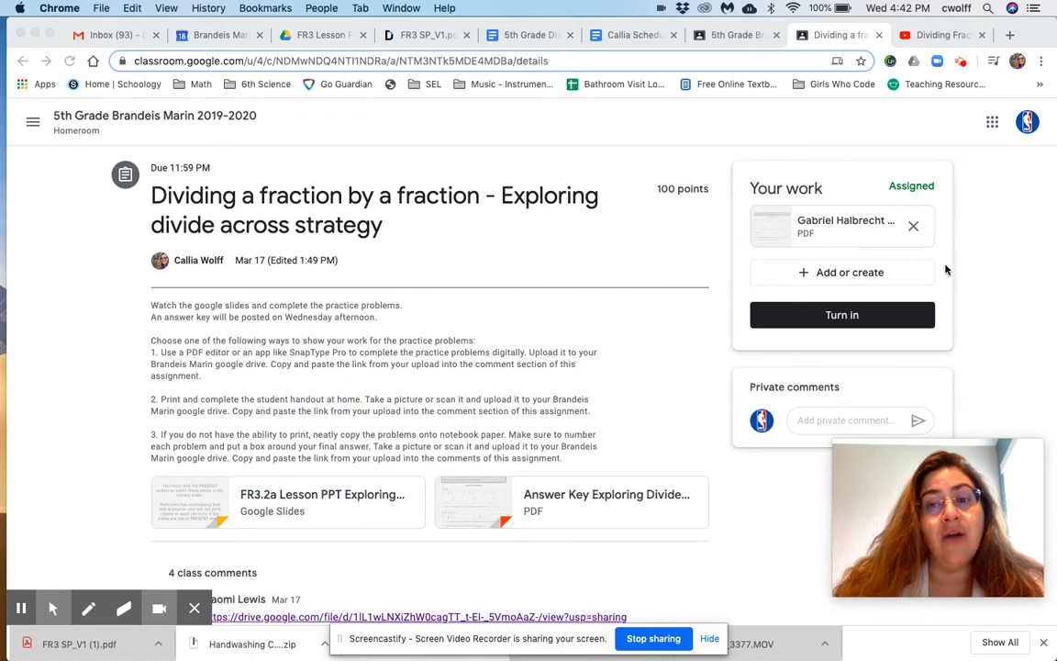
{"action": "mouse_move", "coordinate": [738, 312]}
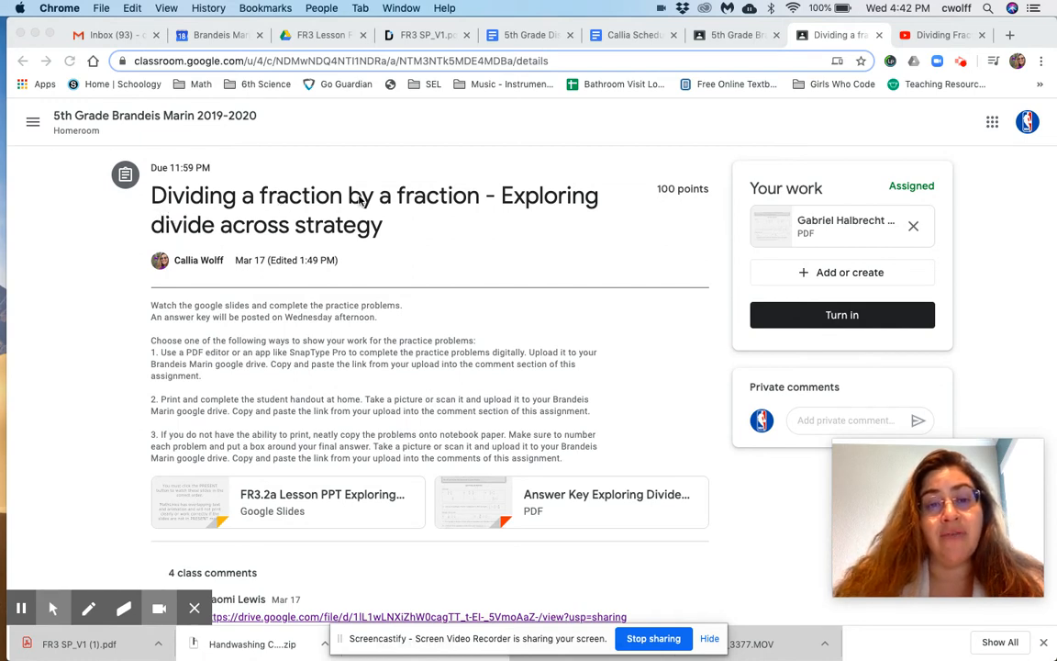
{"action": "mouse_move", "coordinate": [405, 252]}
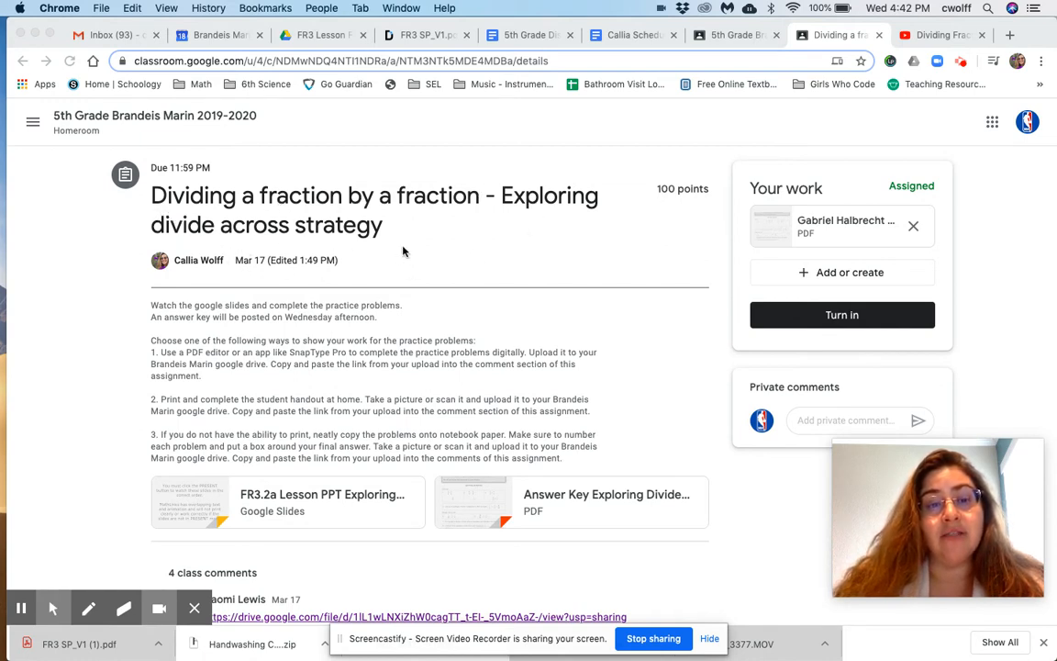
{"action": "mouse_move", "coordinate": [426, 250]}
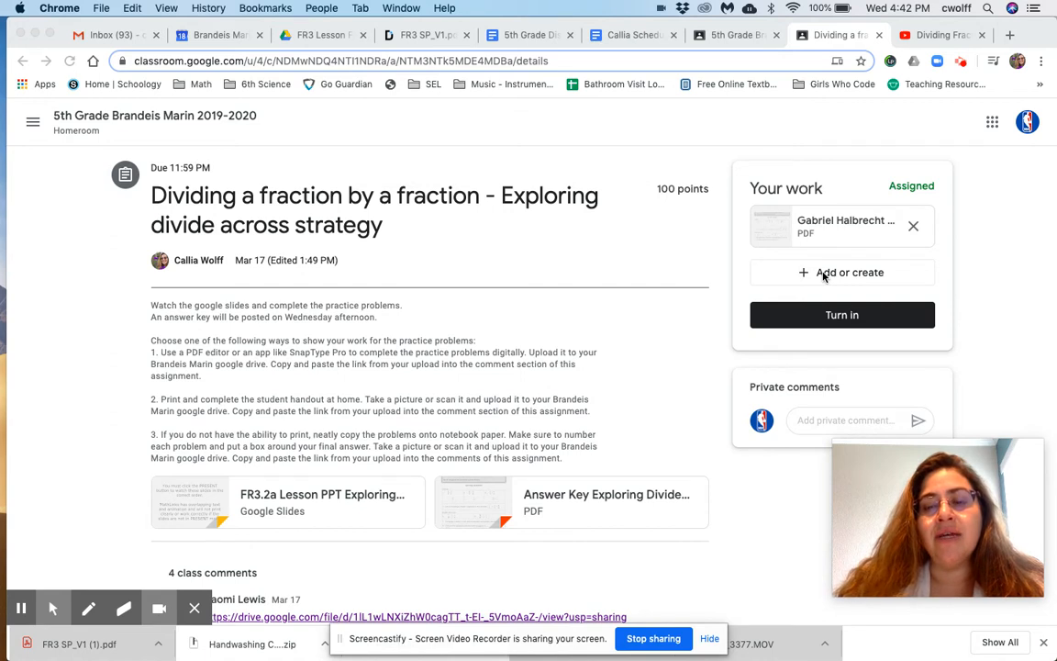
{"action": "mouse_move", "coordinate": [804, 278]}
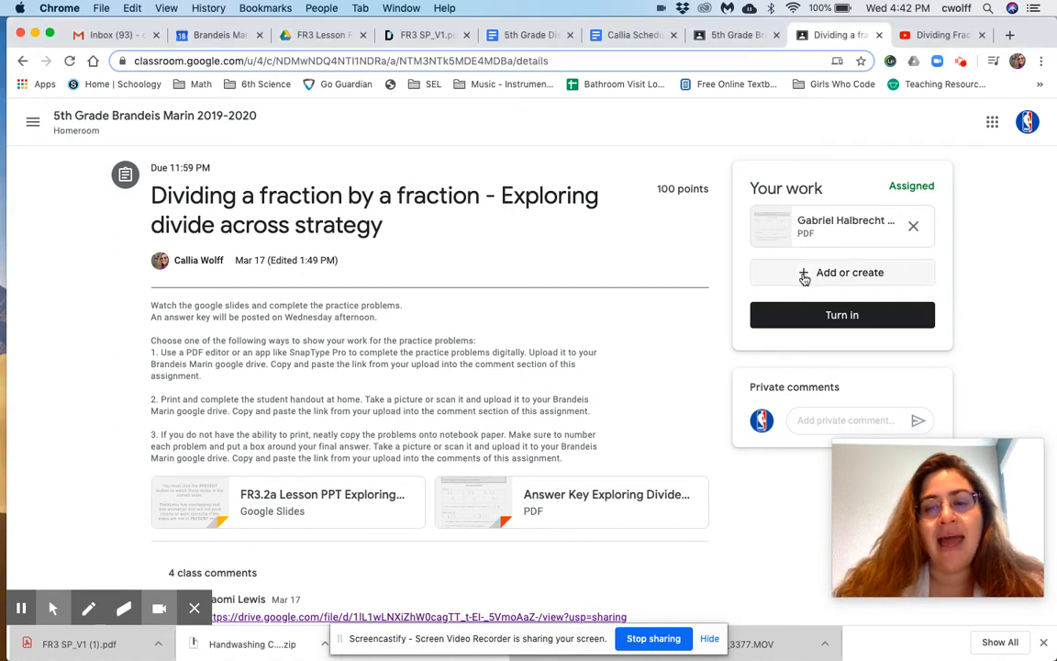
Open the Add or create menu under Your work to show attachment choices
{"action": "left_click", "coordinate": [842, 272]}
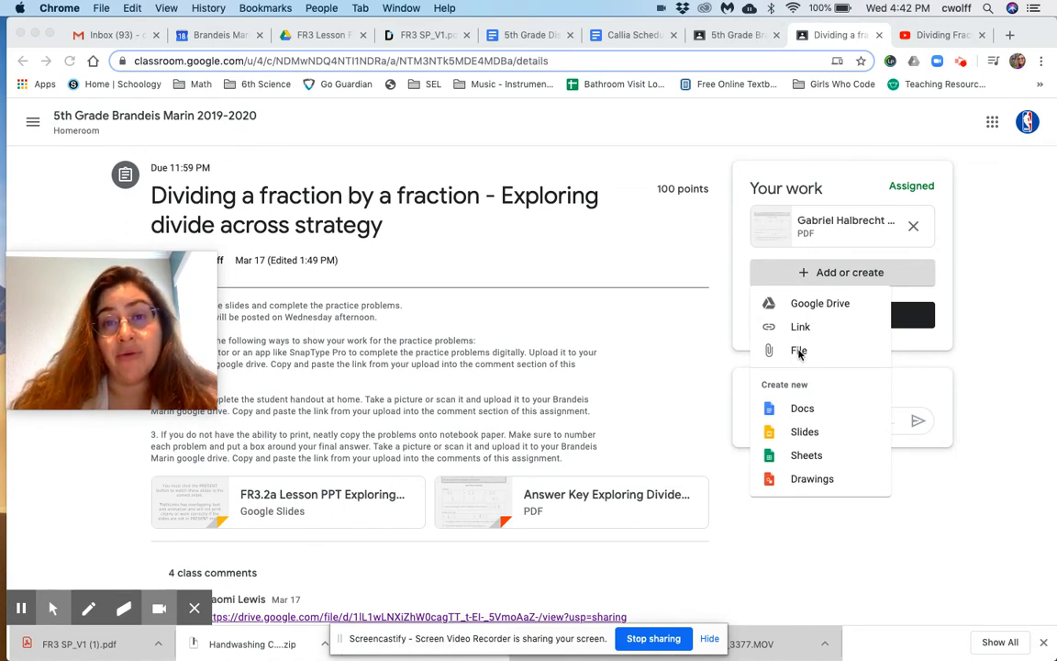
{"action": "mouse_move", "coordinate": [805, 397]}
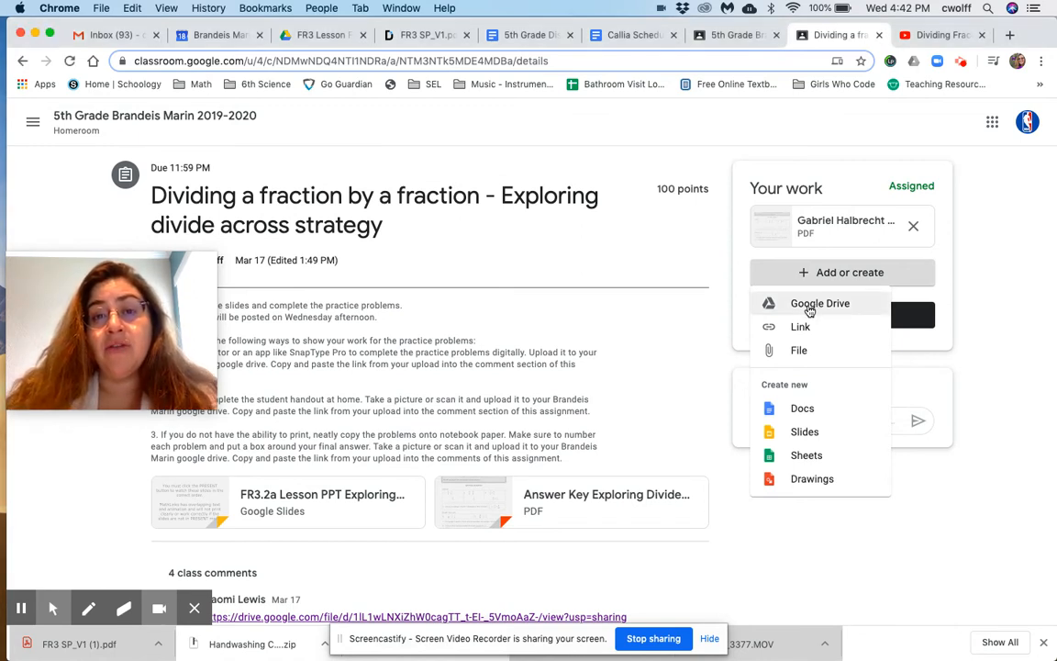
Attach the 'Copy of File_001' tree drawing image from My Drive below the existing PDF
{"action": "left_click", "coordinate": [819, 303]}
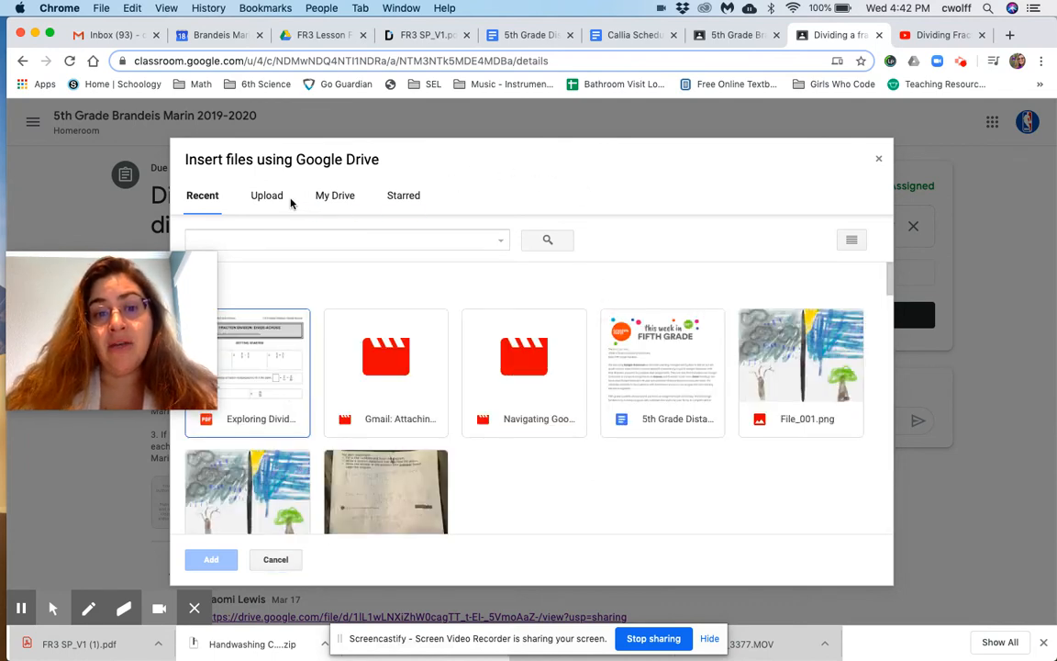
{"action": "left_click", "coordinate": [335, 194]}
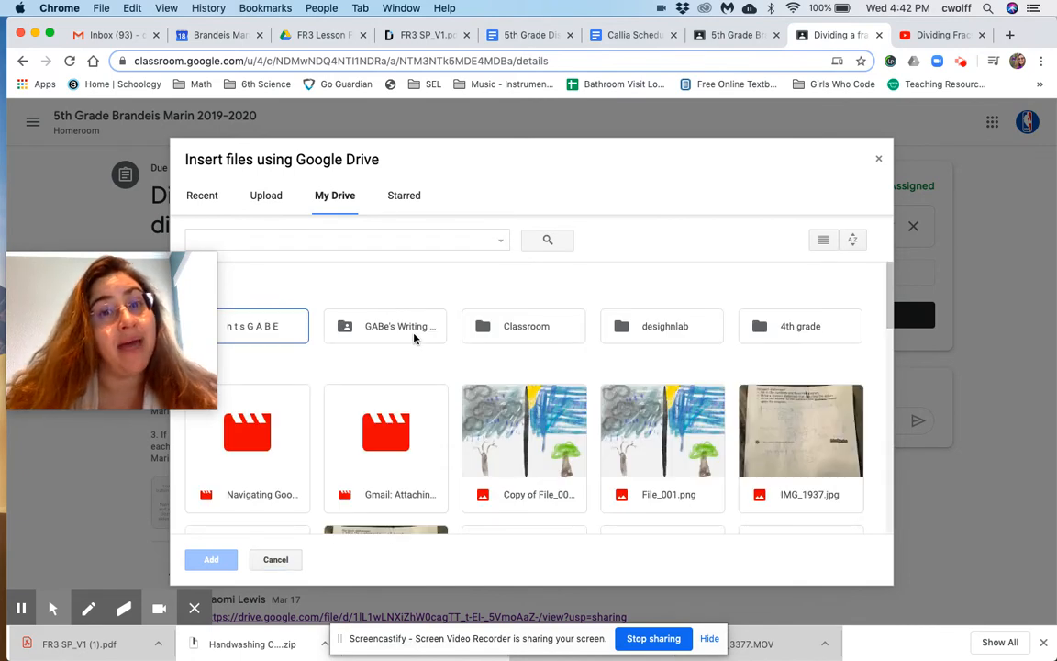
{"action": "mouse_move", "coordinate": [371, 255]}
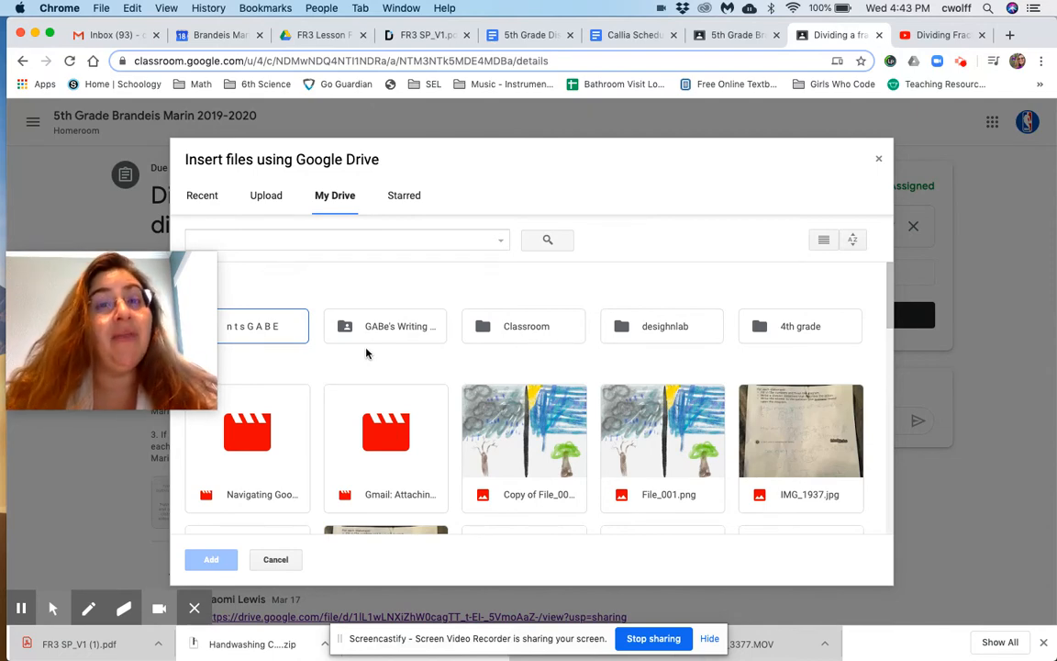
{"action": "mouse_move", "coordinate": [341, 375]}
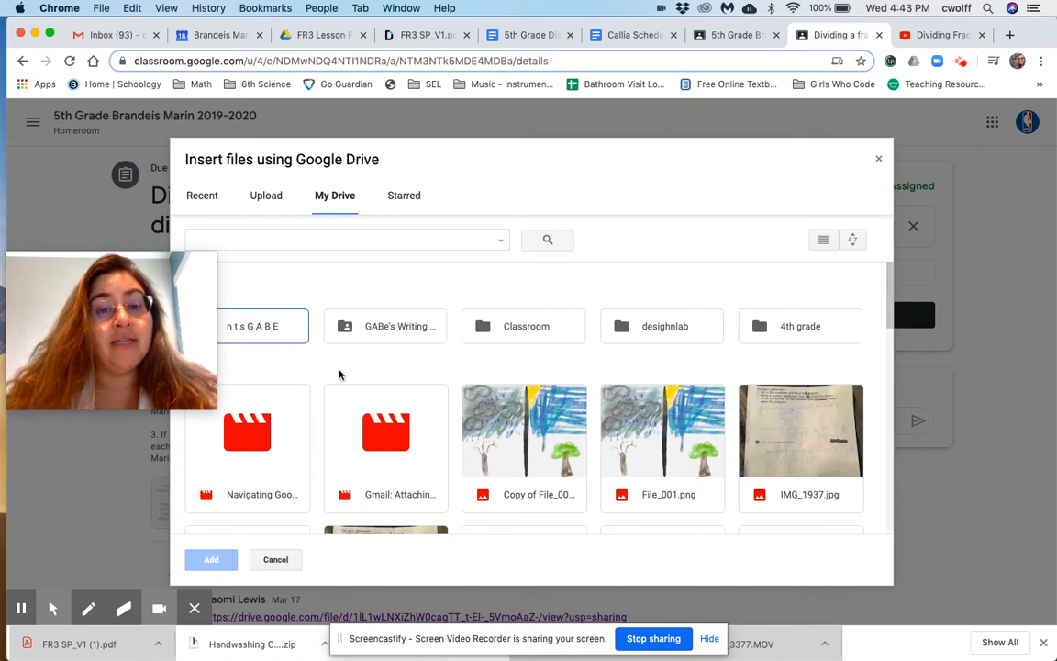
{"action": "mouse_move", "coordinate": [519, 499]}
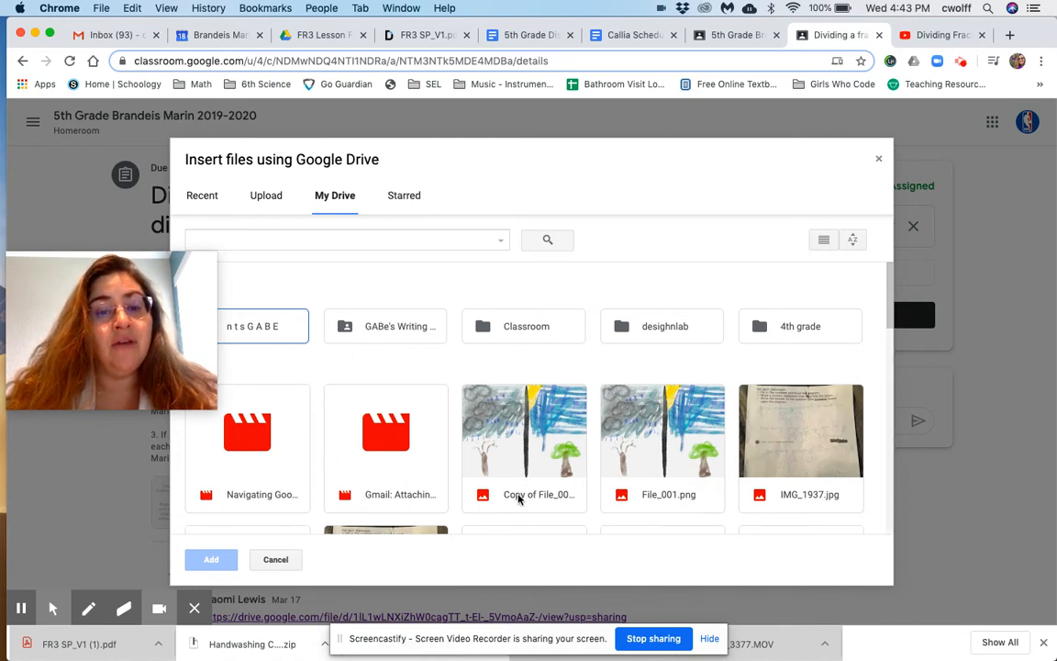
{"action": "left_click", "coordinate": [523, 436]}
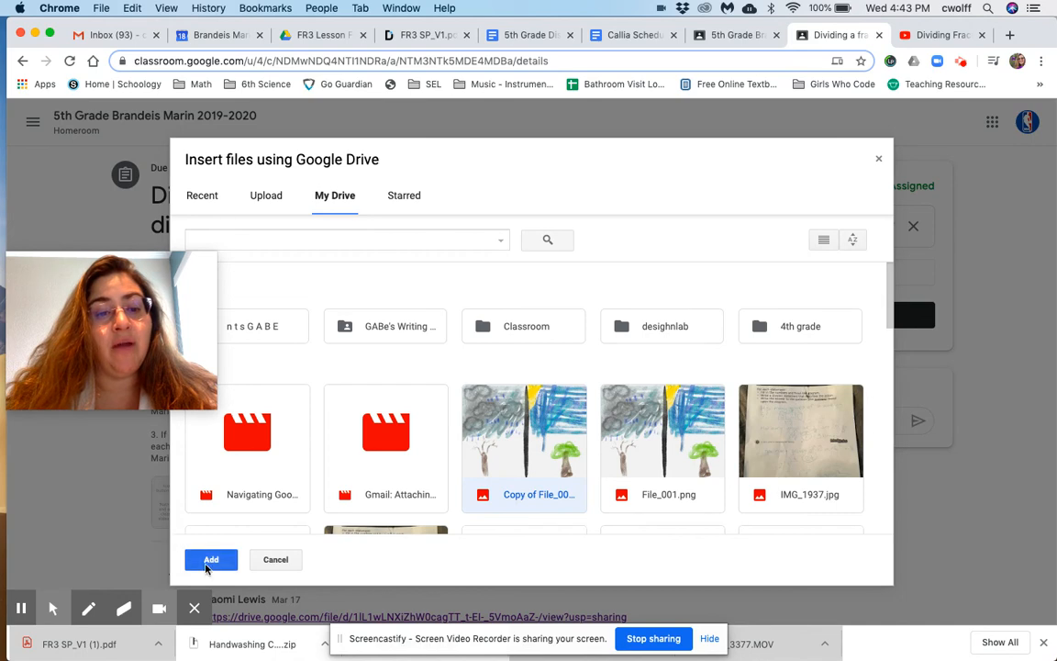
{"action": "left_click", "coordinate": [211, 560]}
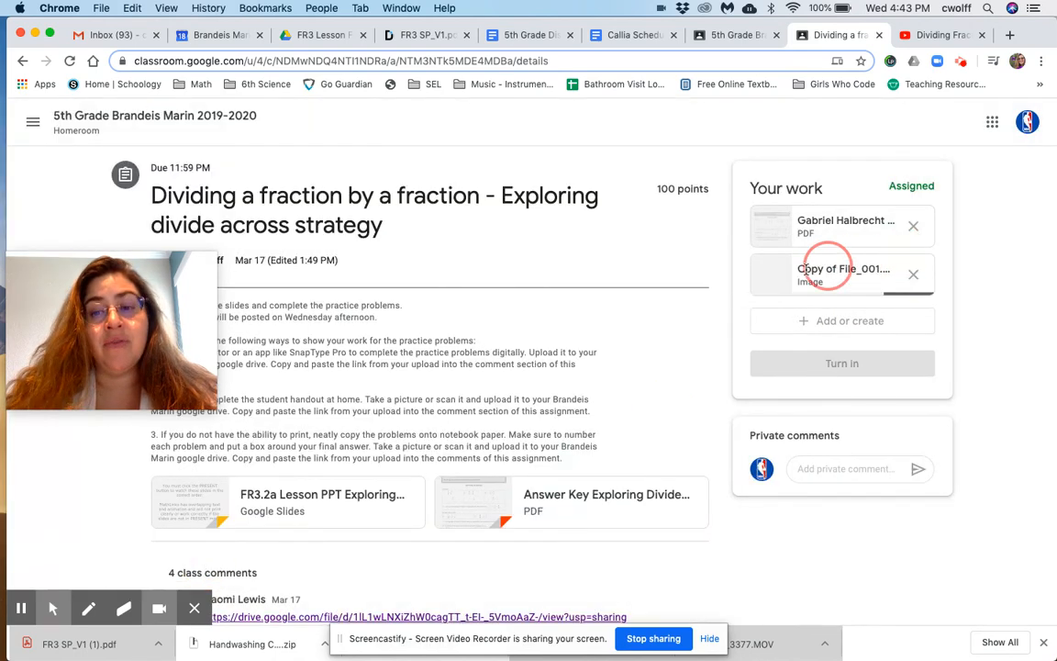